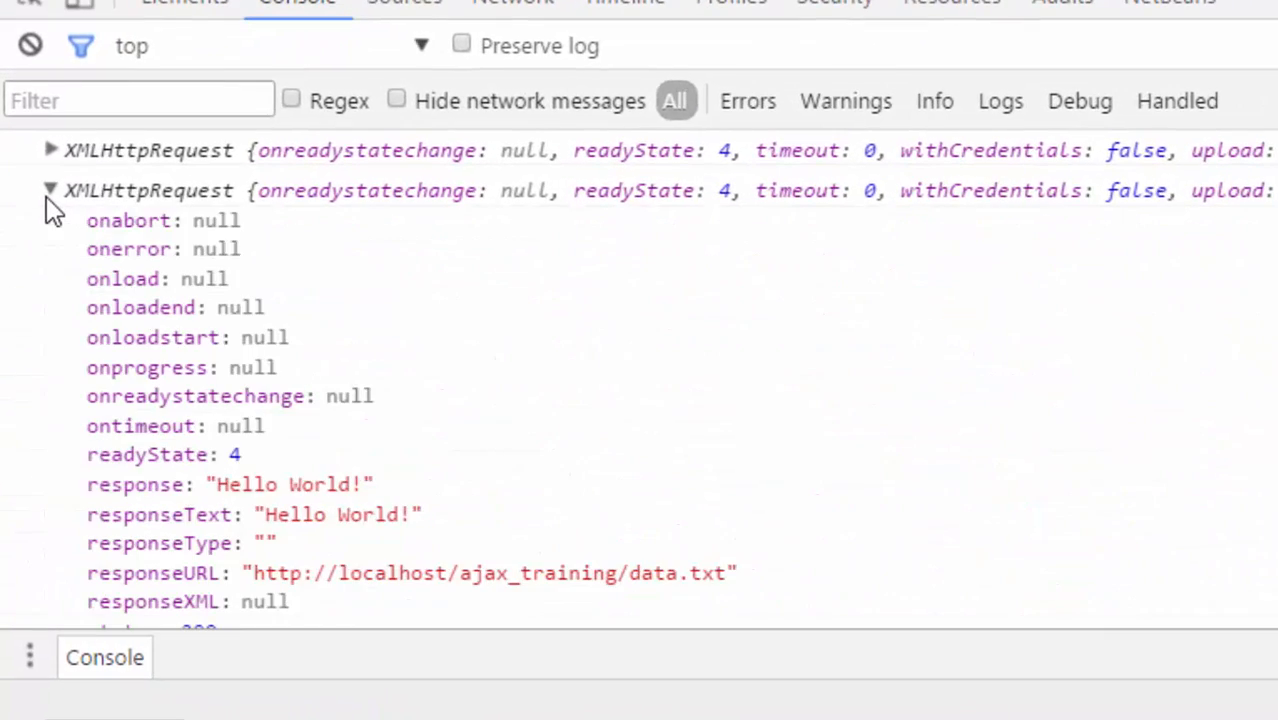
pyautogui.moveTo(696, 462)
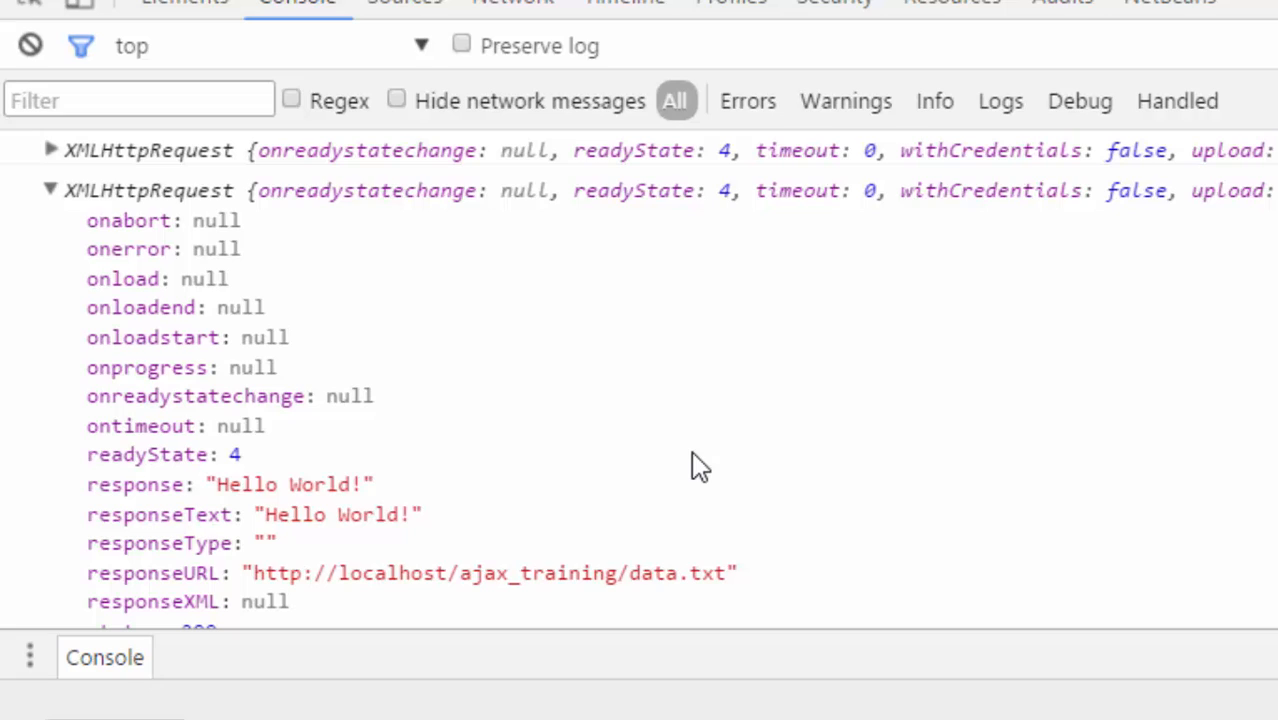
pyautogui.moveTo(248, 410)
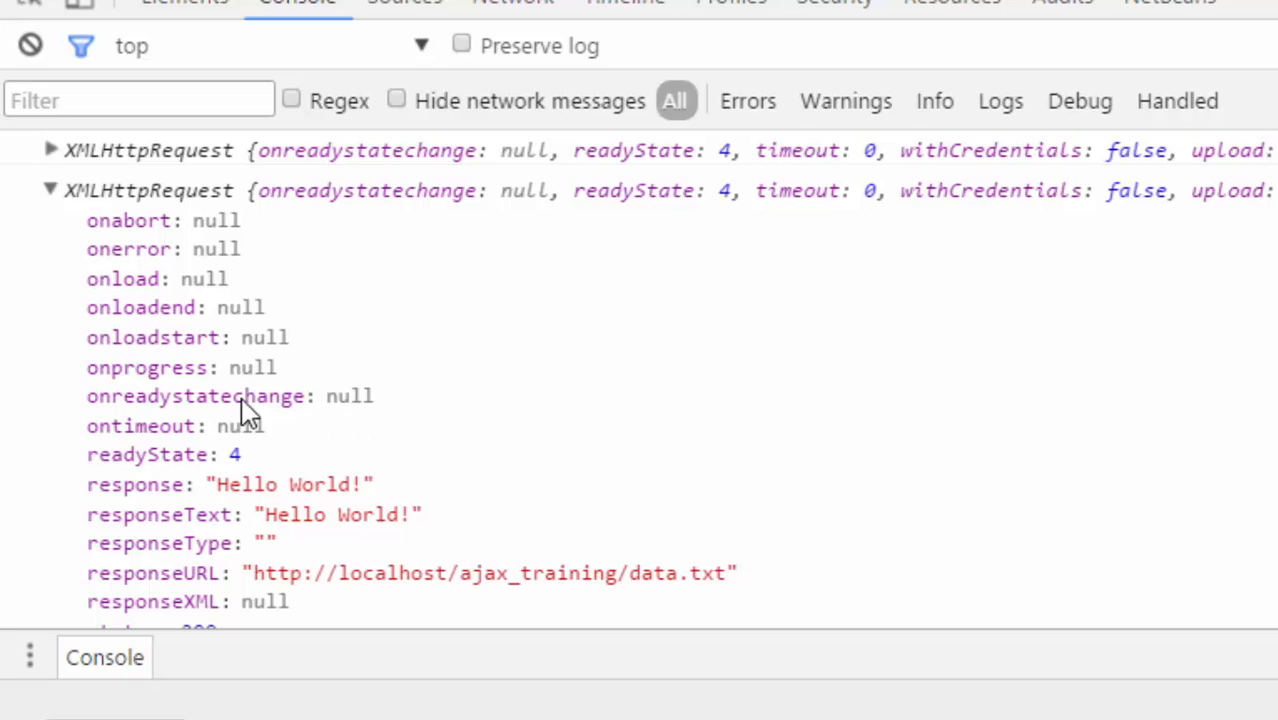
# - Highlight the logged request's onreadystatechange property in the Chrome DevTools console
pyautogui.doubleClick(196, 396)
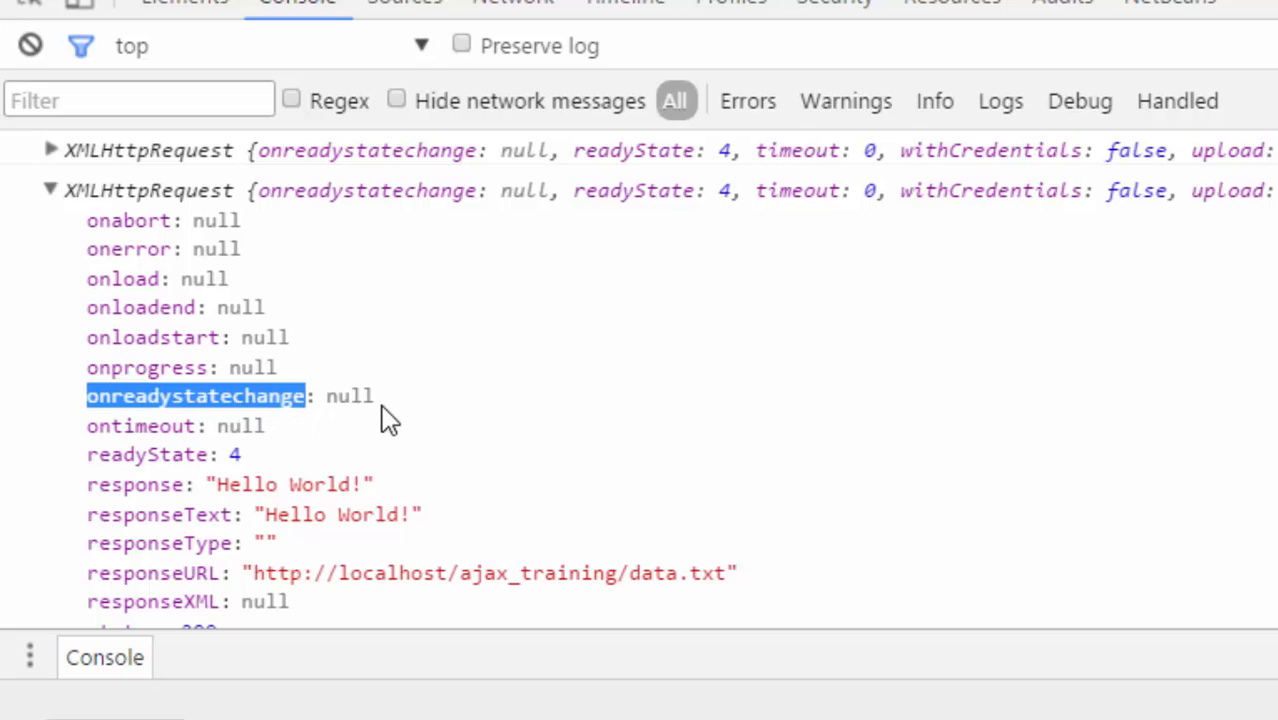
pyautogui.moveTo(367, 441)
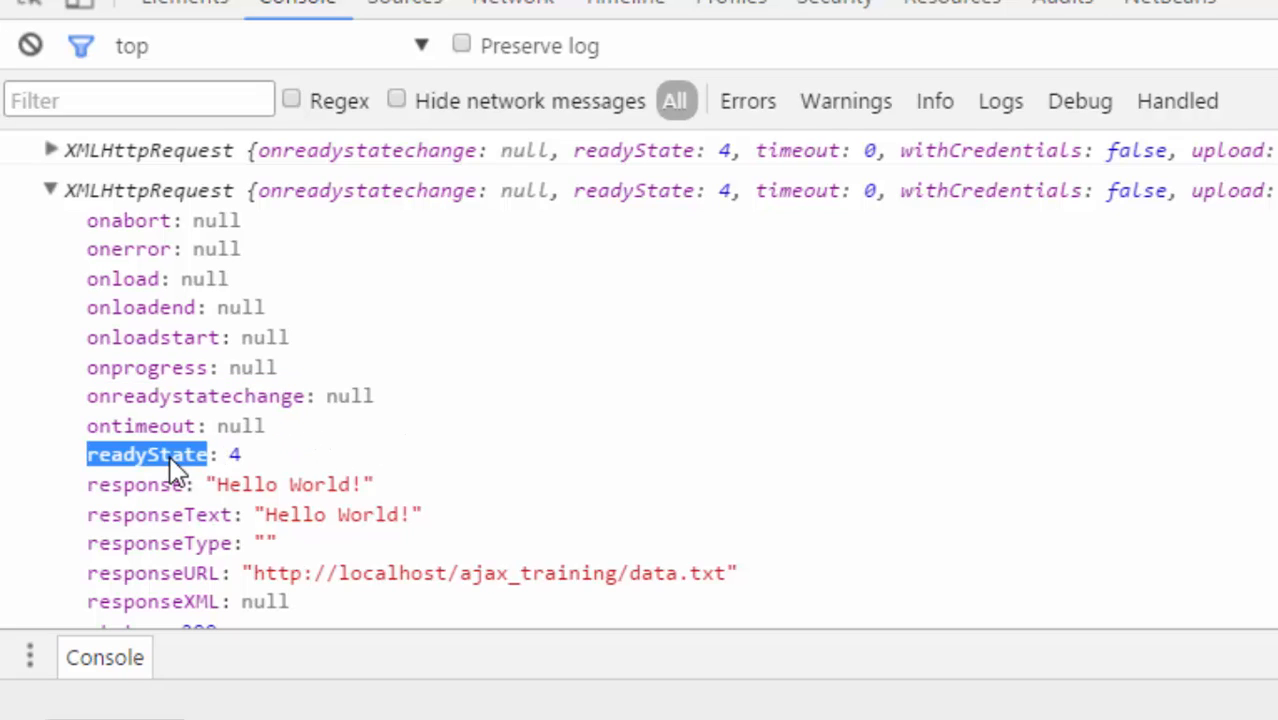
pyautogui.moveTo(305, 470)
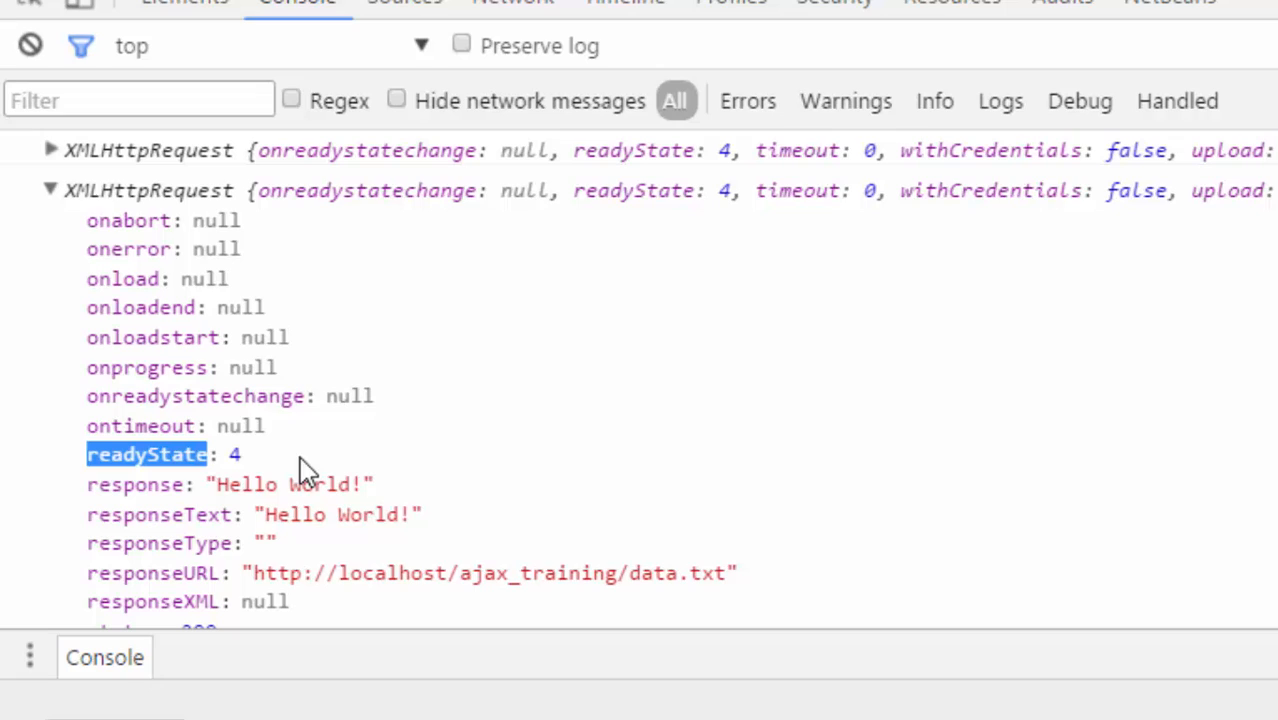
pyautogui.moveTo(303, 514)
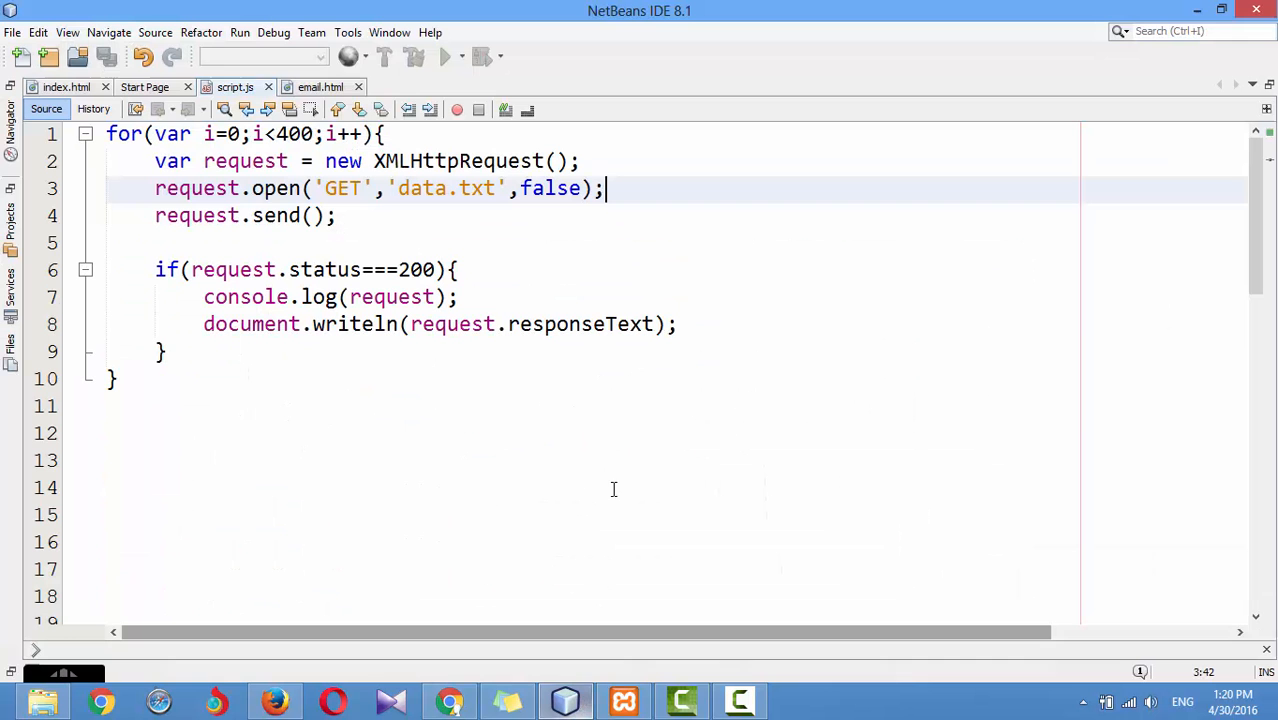
# - Change open()'s false argument to true and add an onreadystatechange handler that logs the request while readyState<4
pyautogui.doubleClick(550, 188)
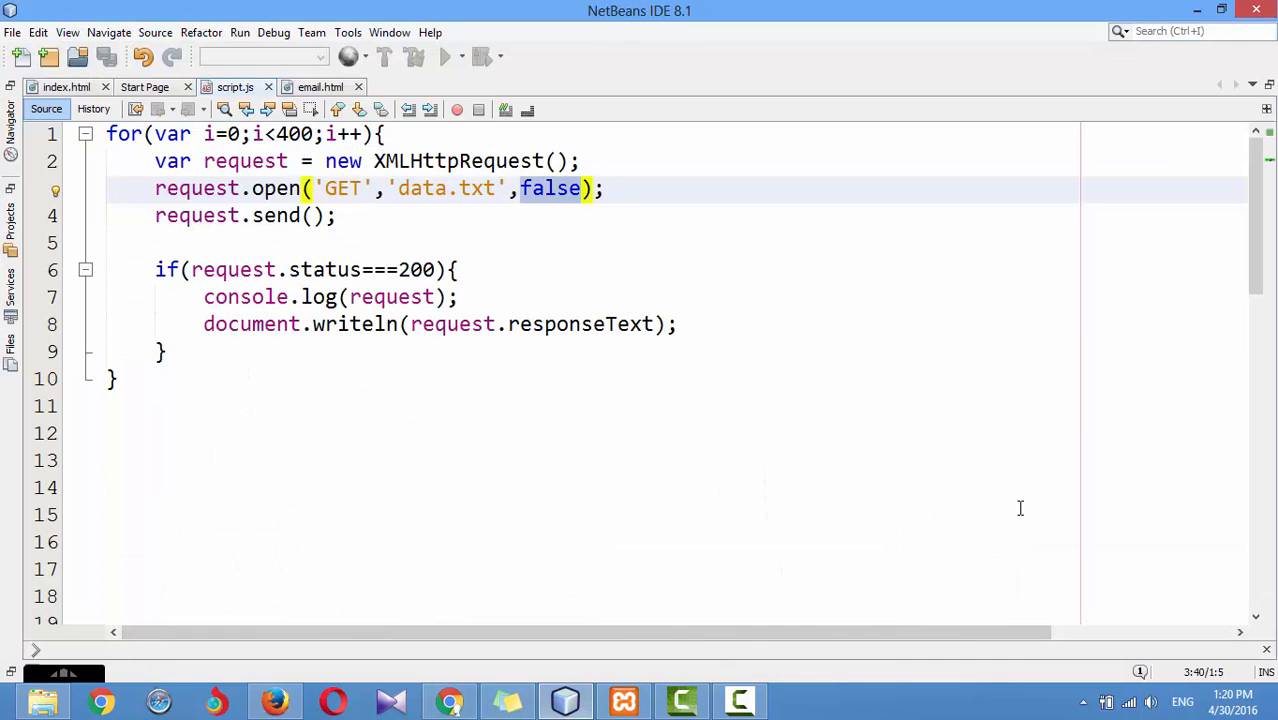
pyautogui.write('true')
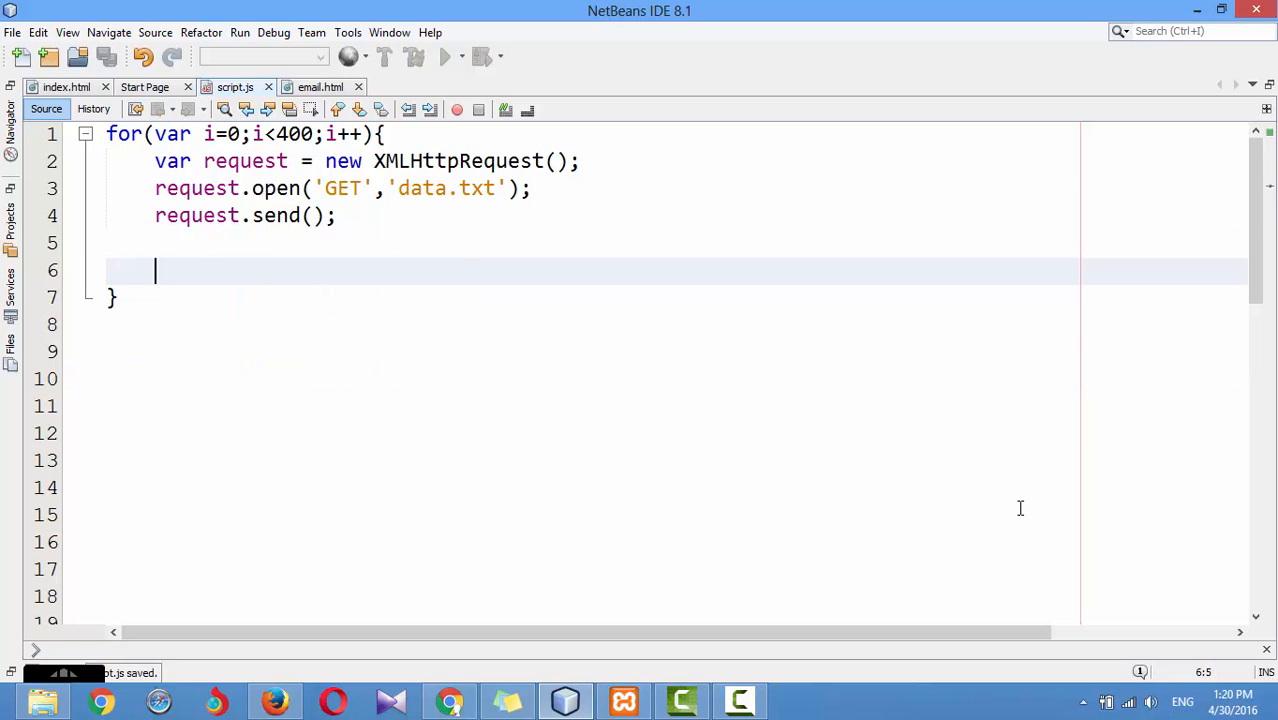
pyautogui.write('request.onreadystatechange')
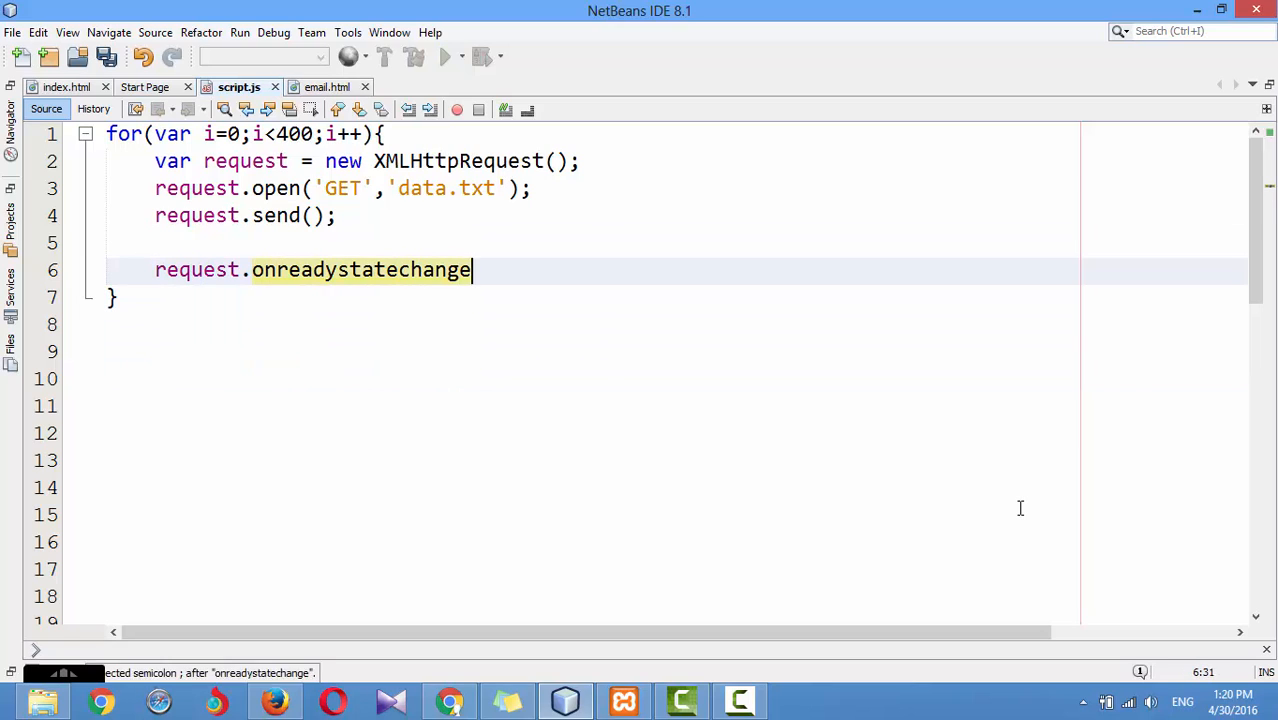
pyautogui.write('= function(){')
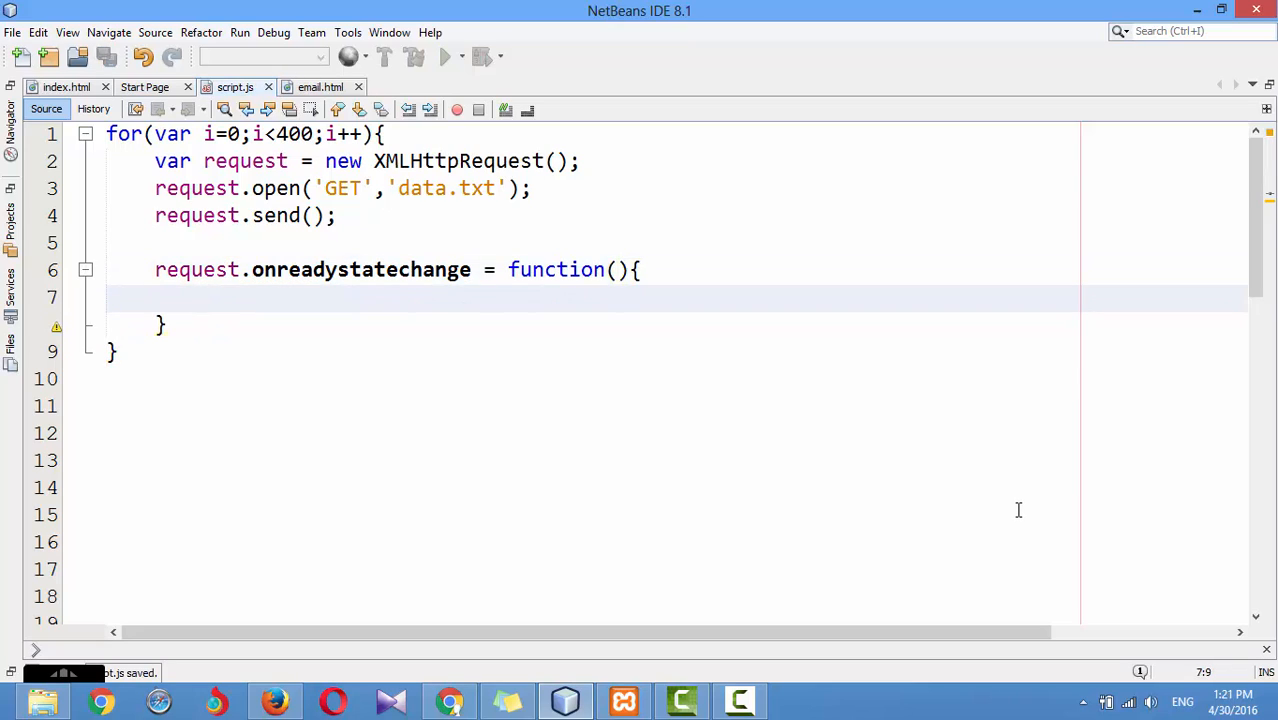
pyautogui.write('if(')
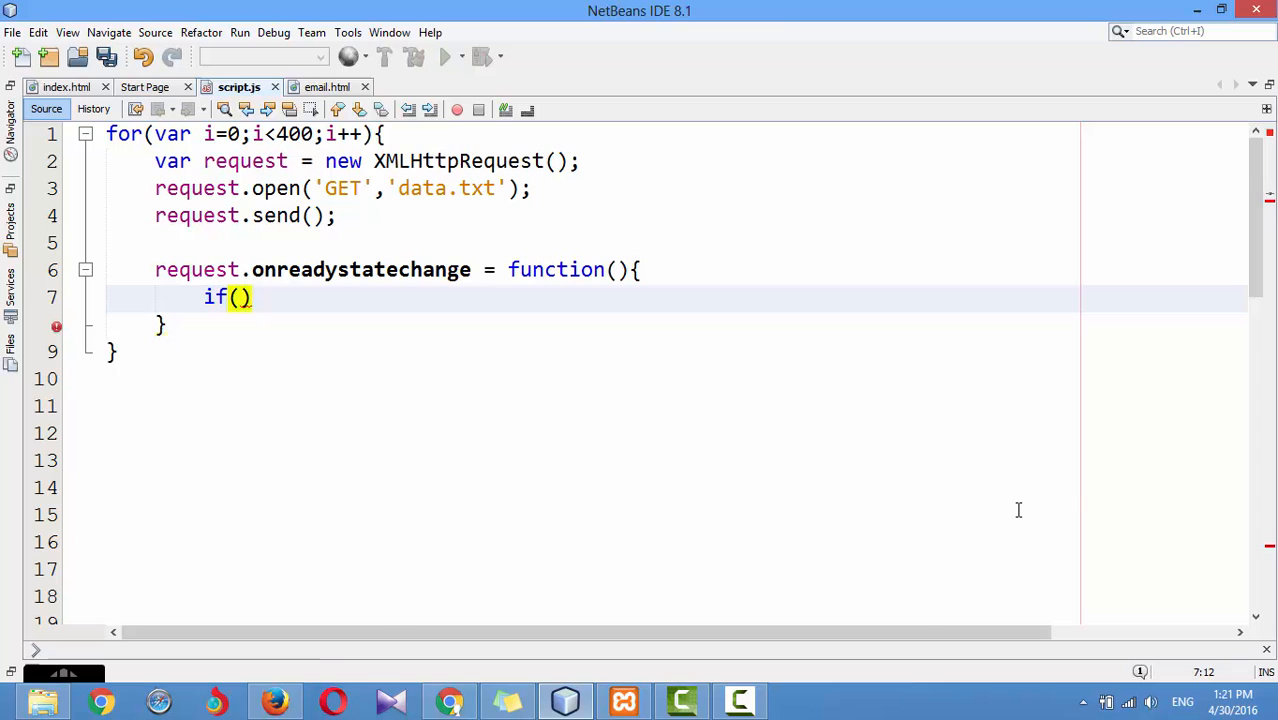
pyautogui.write('request.readyState<4')
pyautogui.write('c')
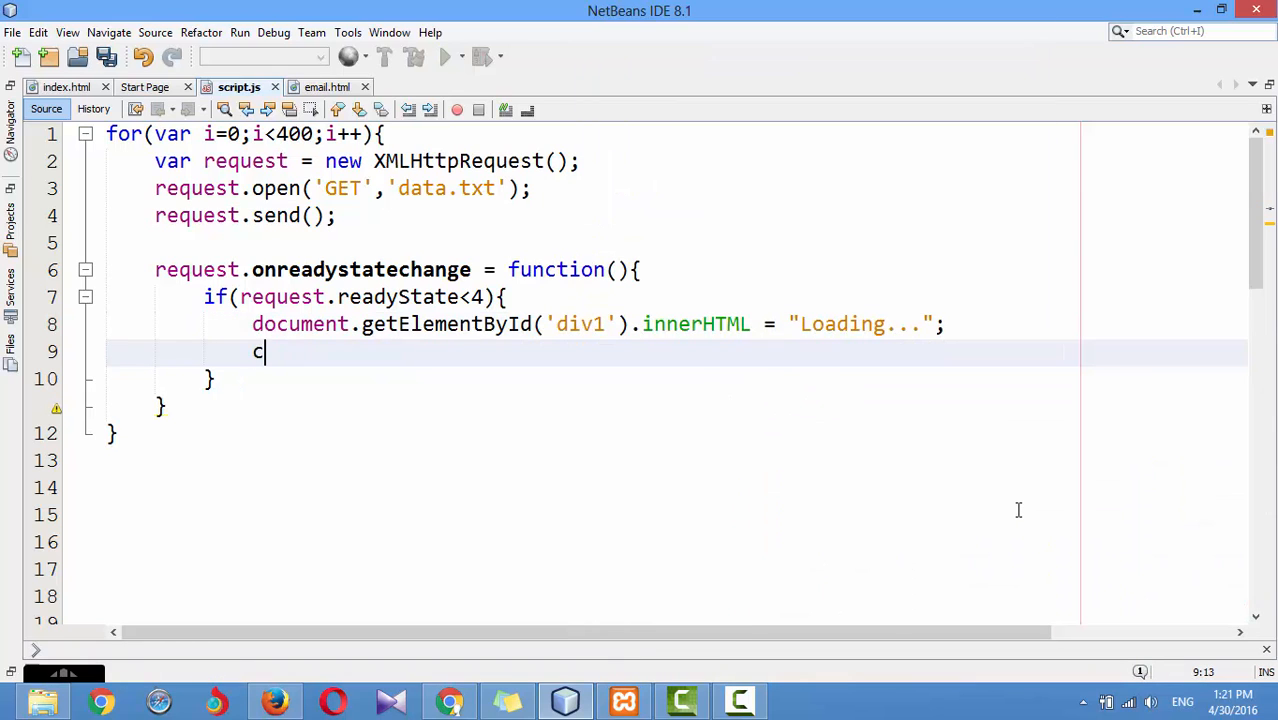
pyautogui.write('onsole.log(request);')
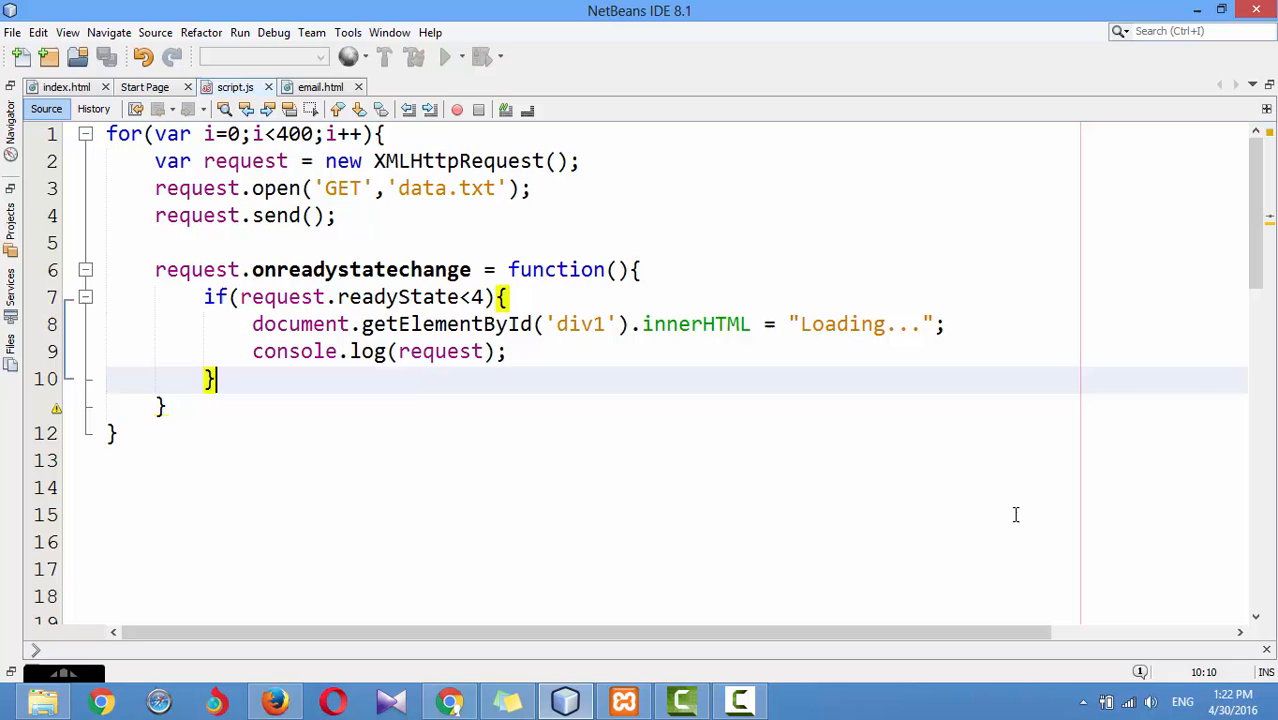
# - Add else if(request.readyState===4 && request.status===200) and begin document.getElementById('div1').in… in its body
pyautogui.write('else if(request.readyState===')
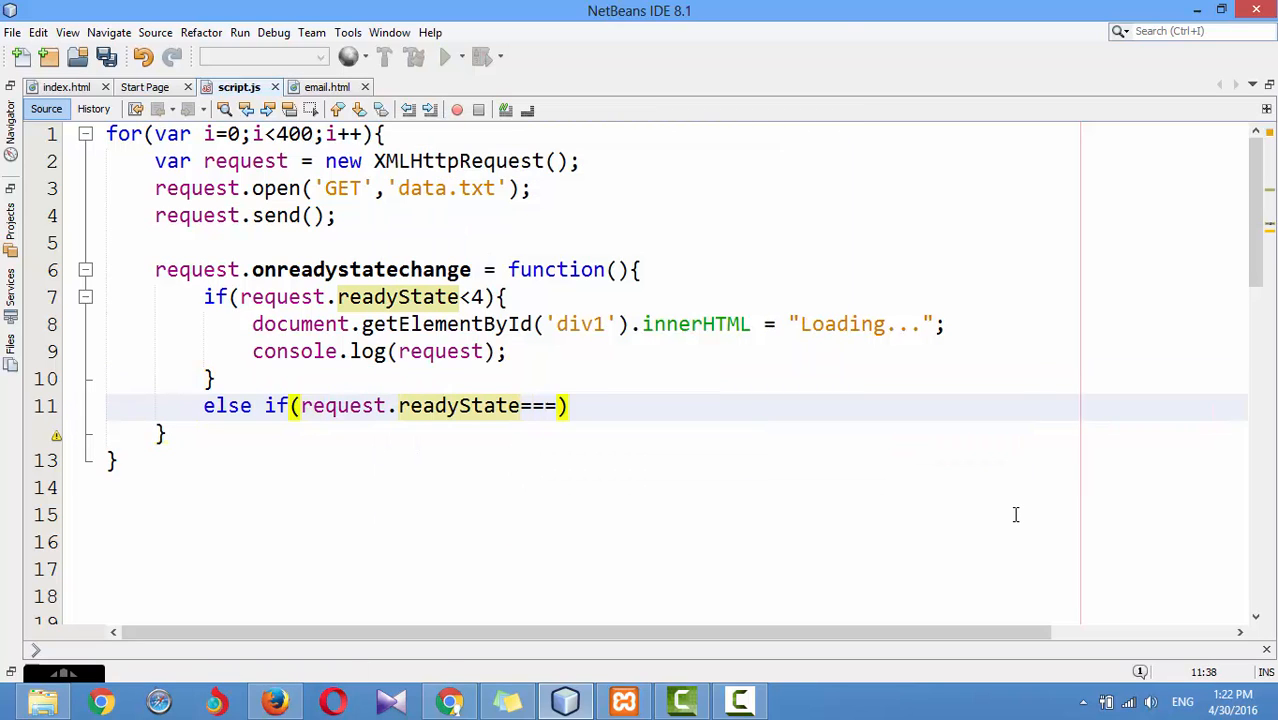
pyautogui.write('4 && request.')
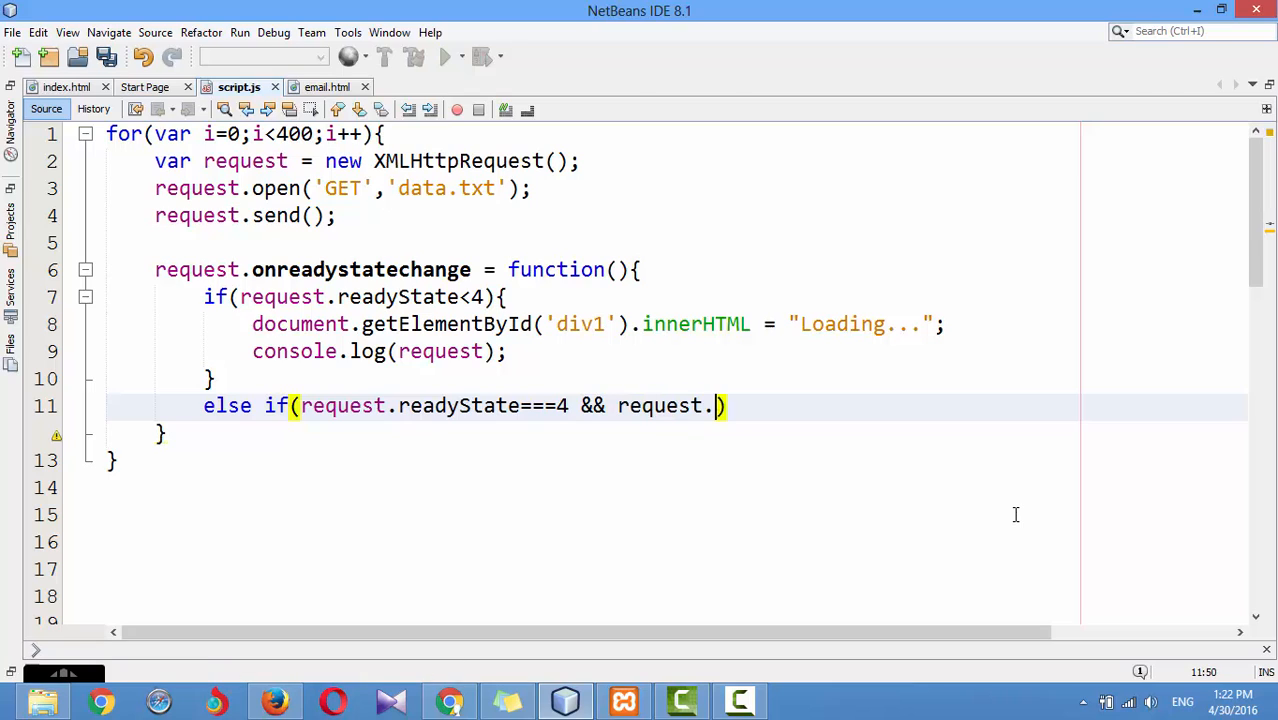
pyautogui.write('status===200')
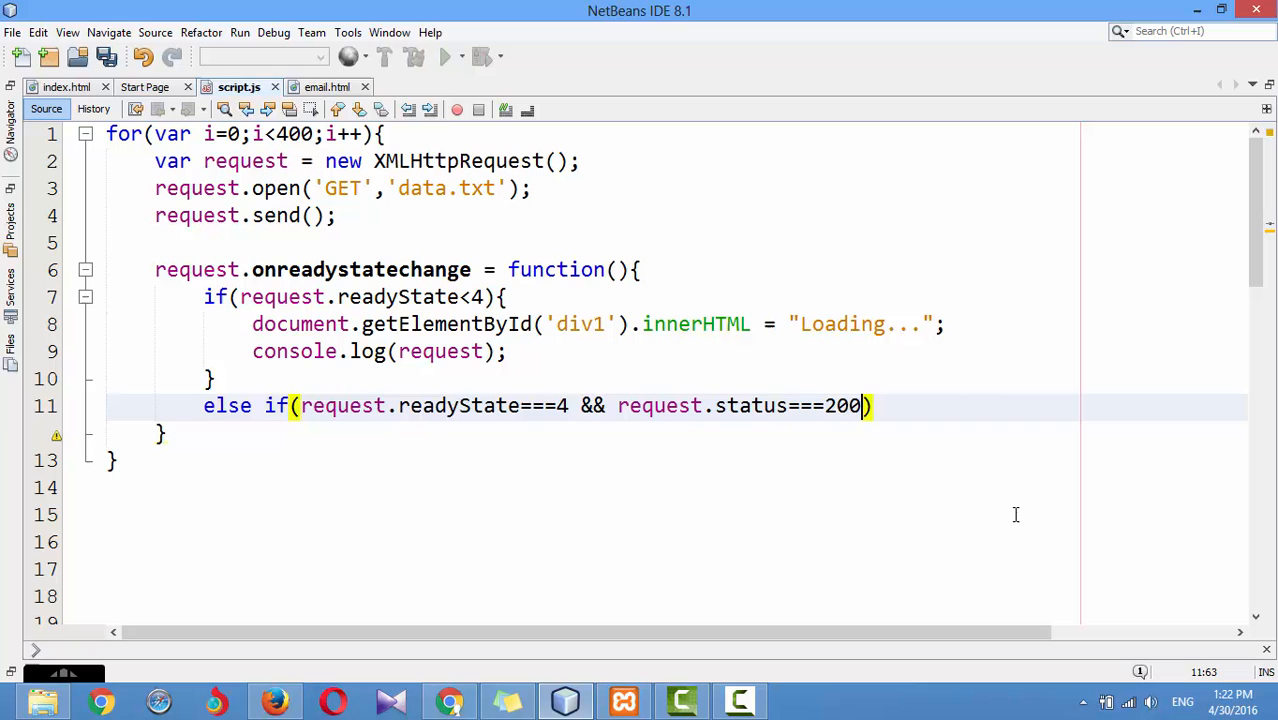
pyautogui.write('{')
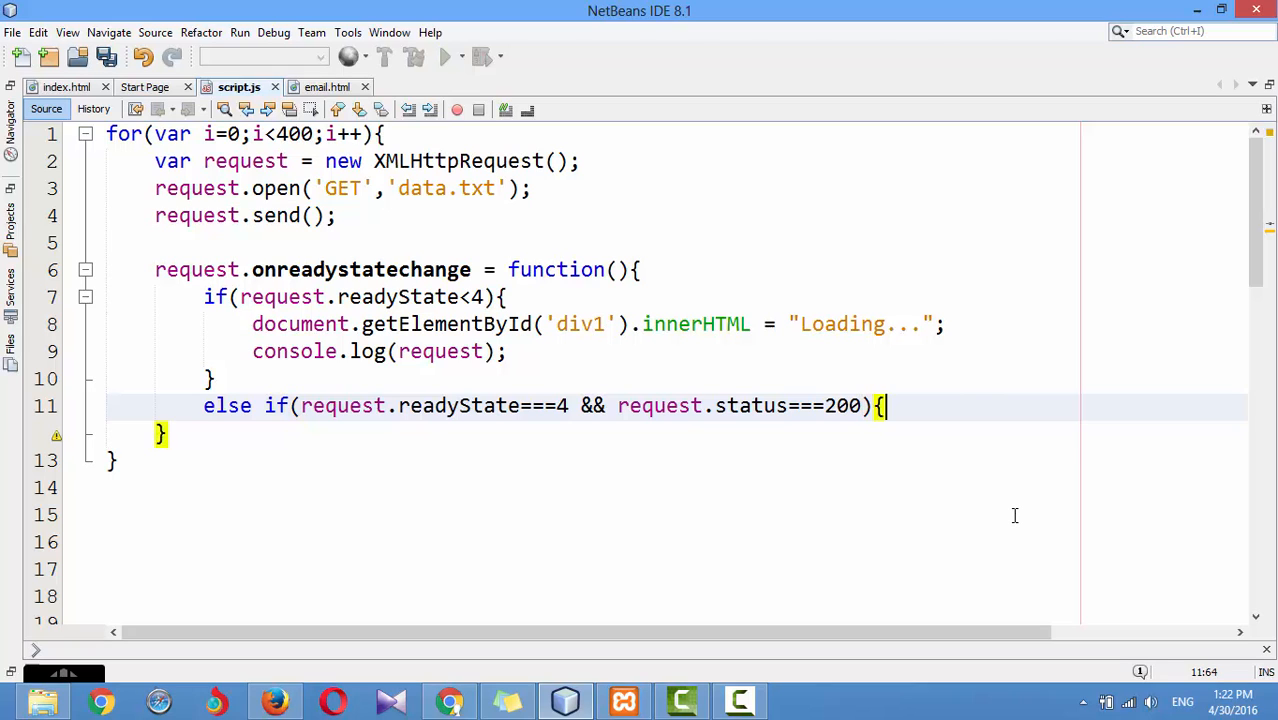
pyautogui.write('document.getElementById(')
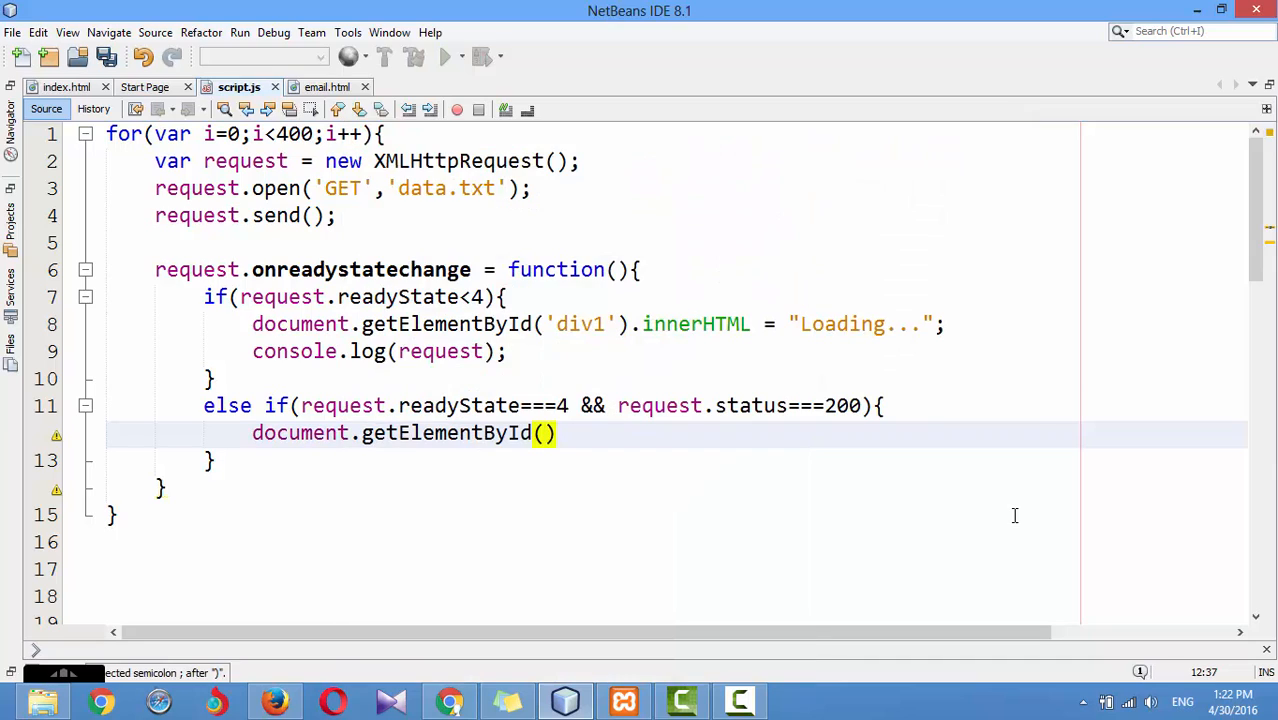
pyautogui.write("'div1').in")
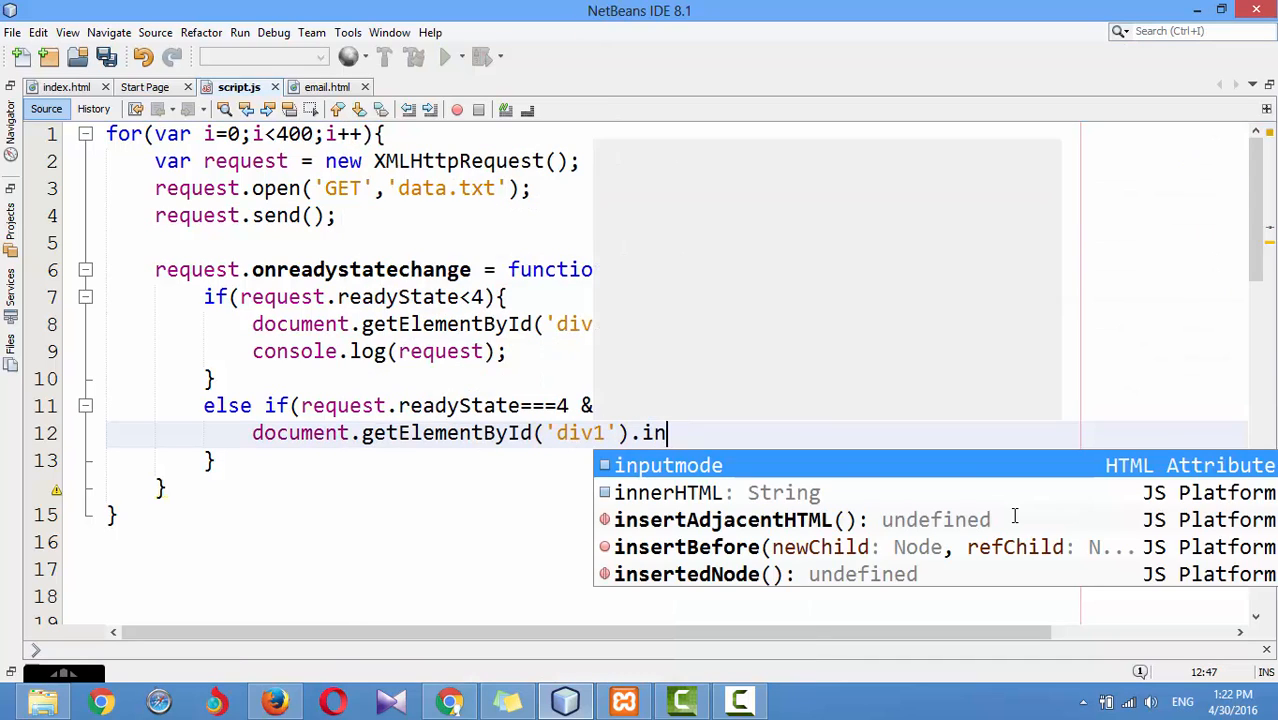